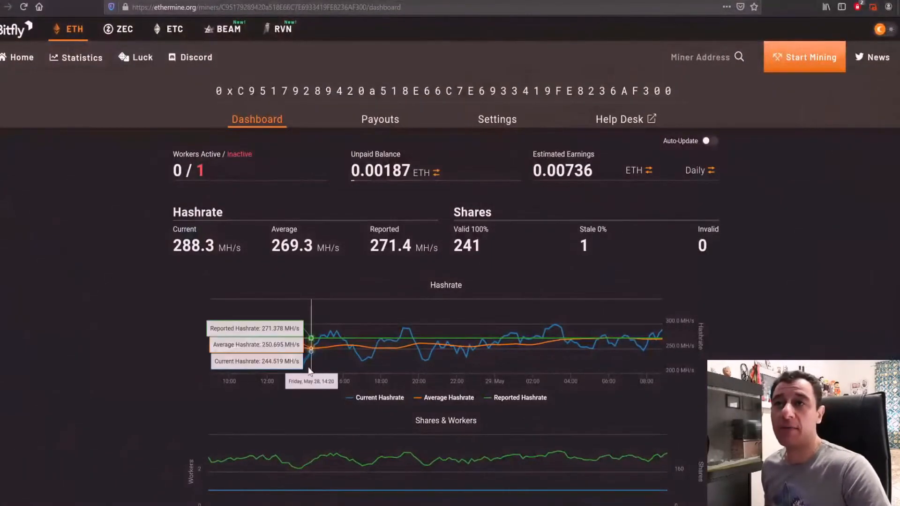
{"action": "mouse_move", "coordinate": [298, 431]}
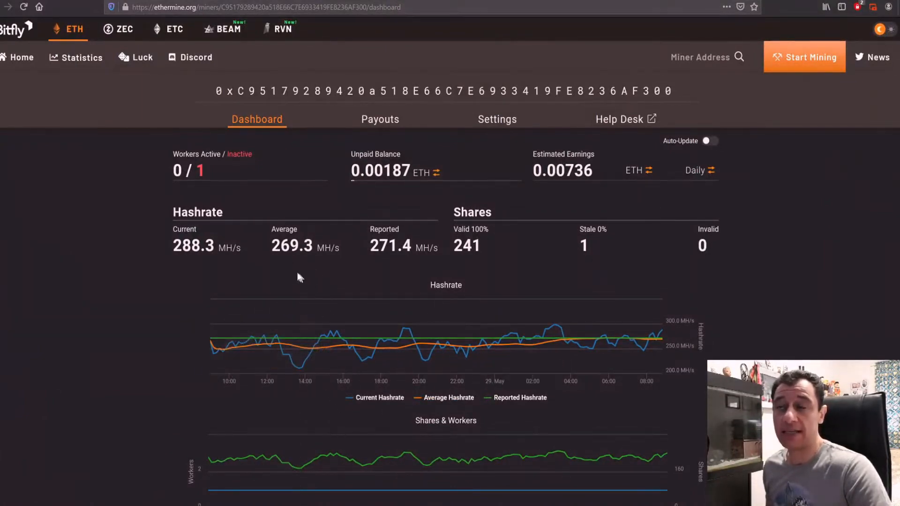
{"action": "mouse_move", "coordinate": [351, 248]}
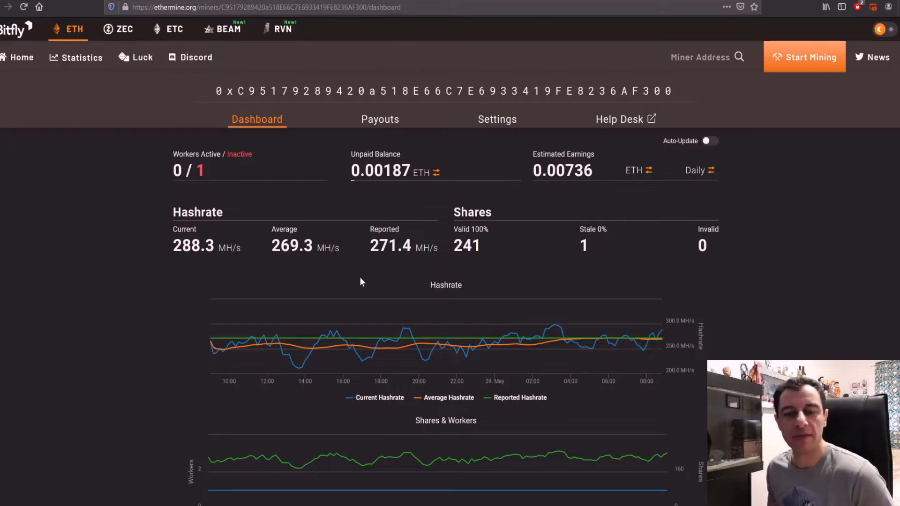
{"action": "mouse_move", "coordinate": [342, 294]}
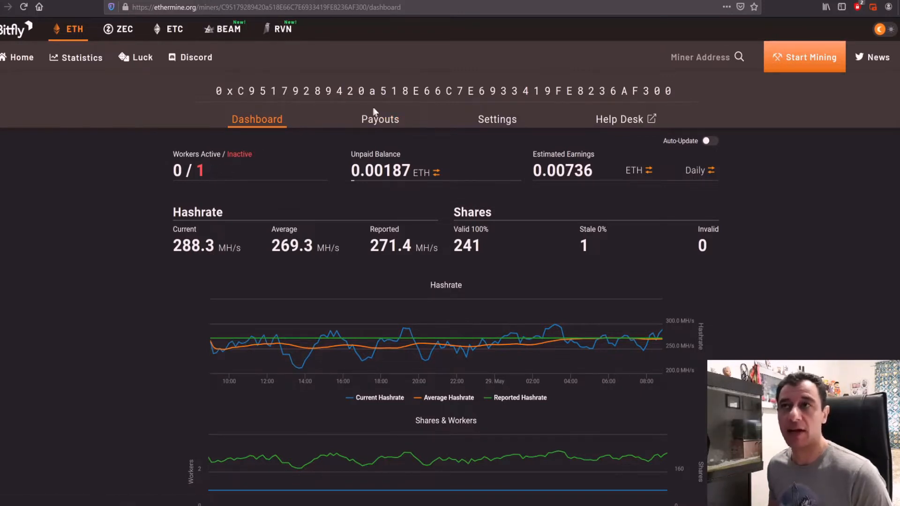
Open the miner's Payouts tab to view the last 100 payouts chart
{"action": "left_click", "coordinate": [381, 119]}
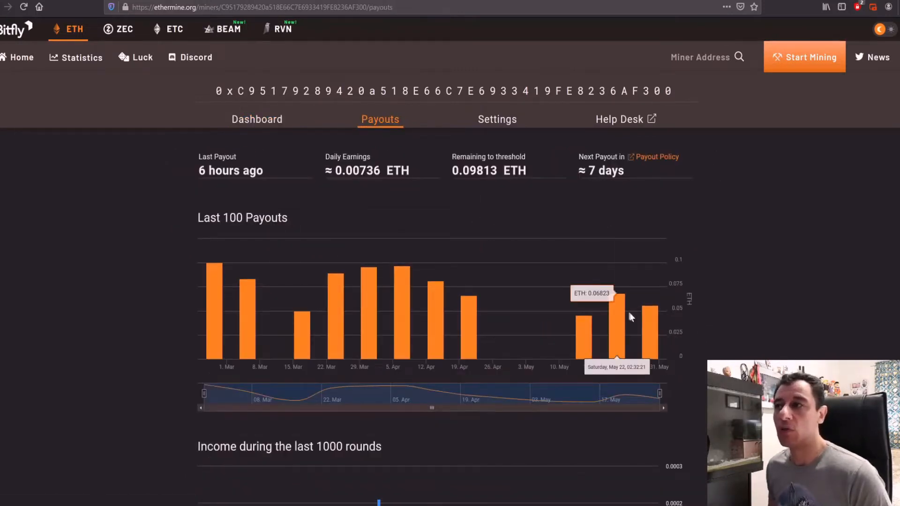
{"action": "mouse_move", "coordinate": [617, 346]}
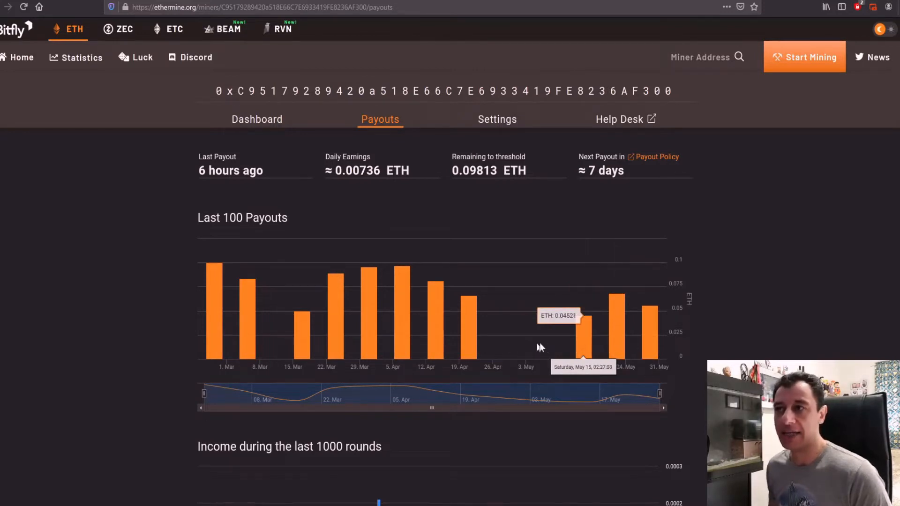
{"action": "mouse_move", "coordinate": [534, 354]}
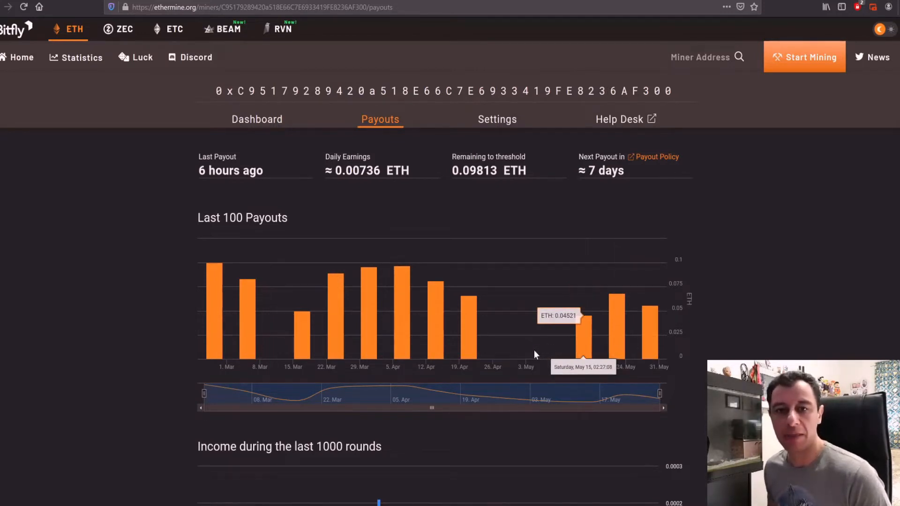
{"action": "mouse_move", "coordinate": [511, 381]}
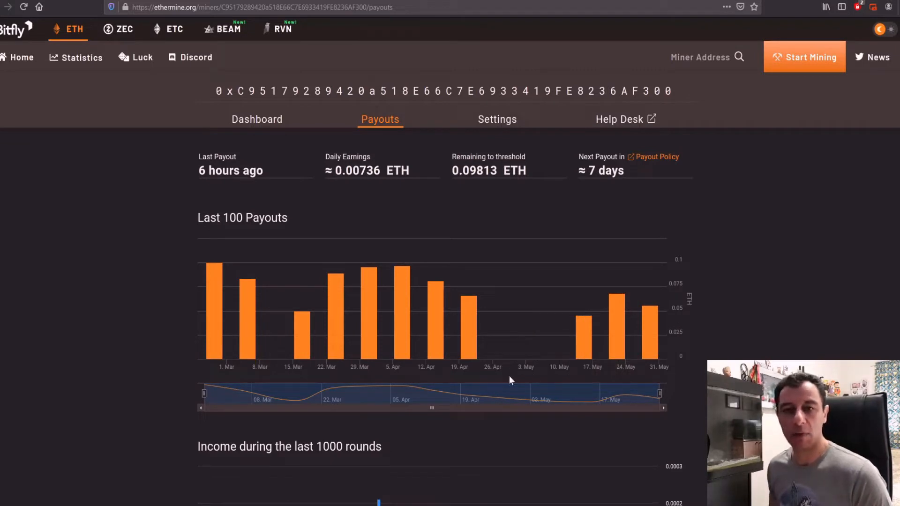
{"action": "mouse_move", "coordinate": [509, 368]}
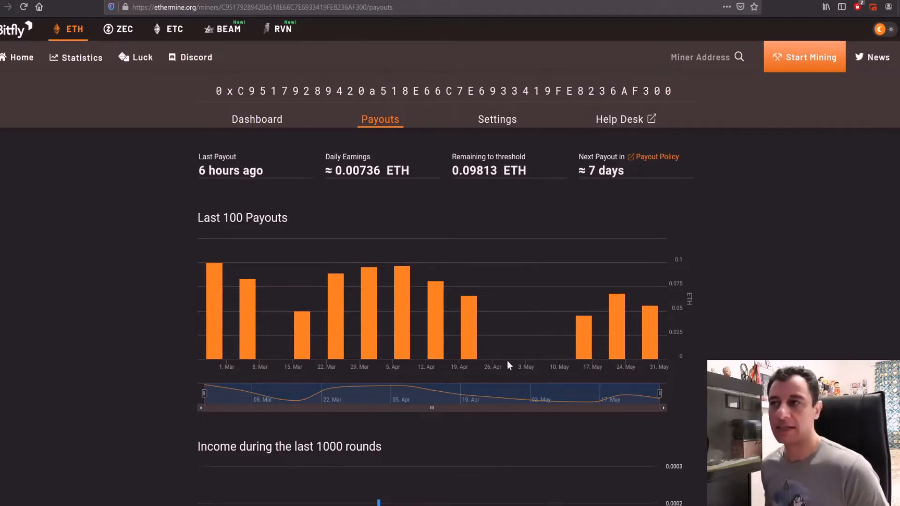
{"action": "mouse_move", "coordinate": [585, 339]}
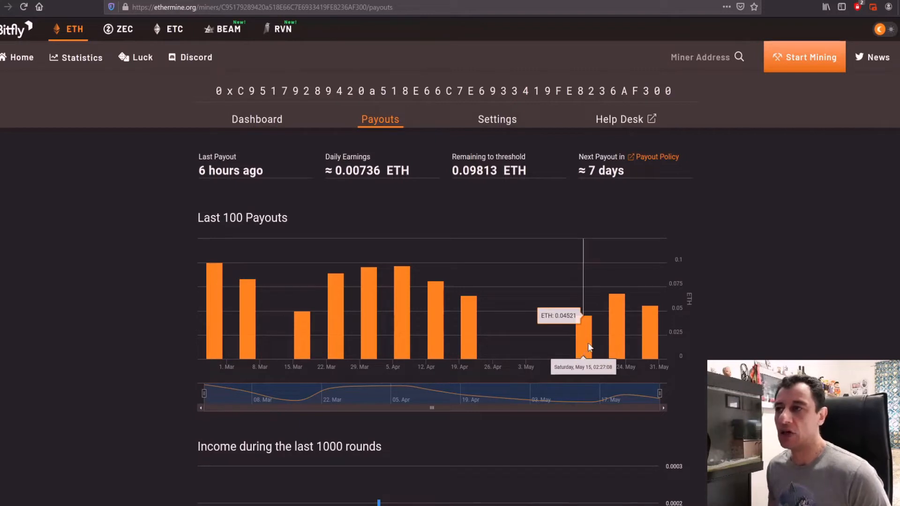
{"action": "mouse_move", "coordinate": [589, 342]}
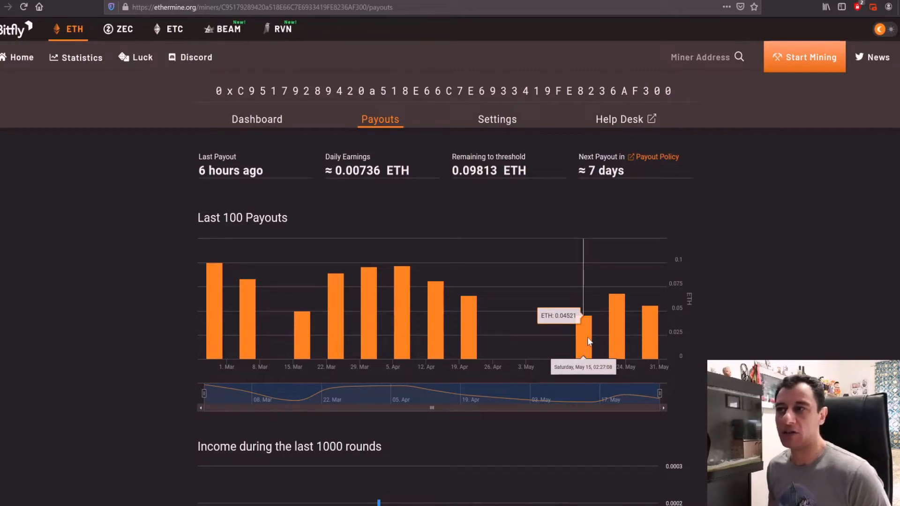
{"action": "mouse_move", "coordinate": [619, 338]}
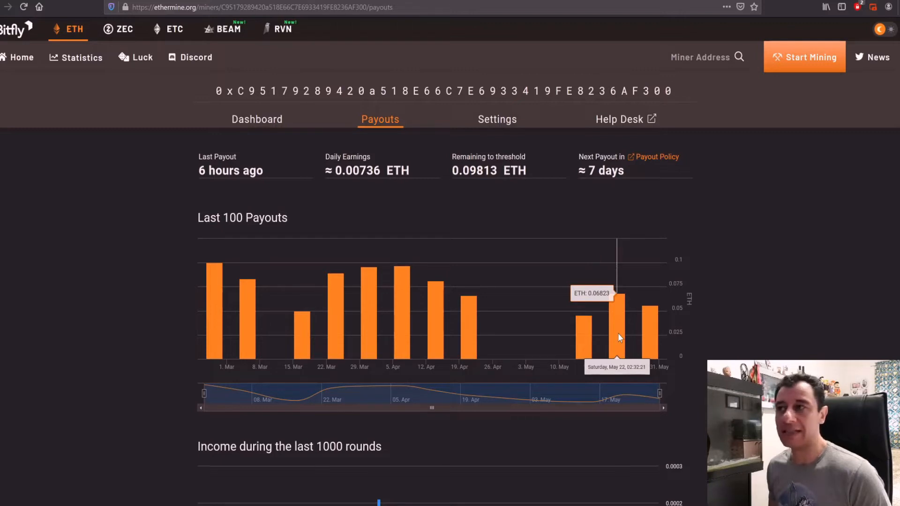
{"action": "mouse_move", "coordinate": [650, 346]}
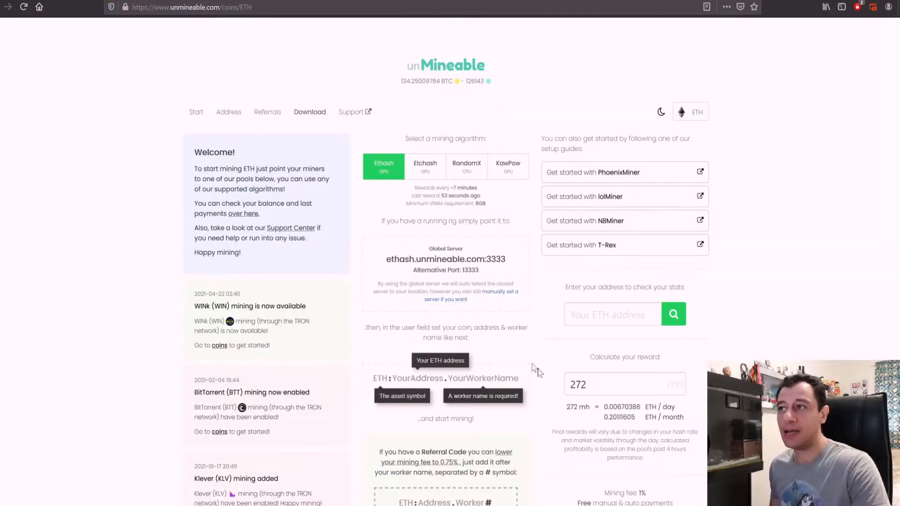
Bring up unMineable's estimate of about 0.0067 ETH per day for 272 MH/s
{"action": "left_click", "coordinate": [625, 384]}
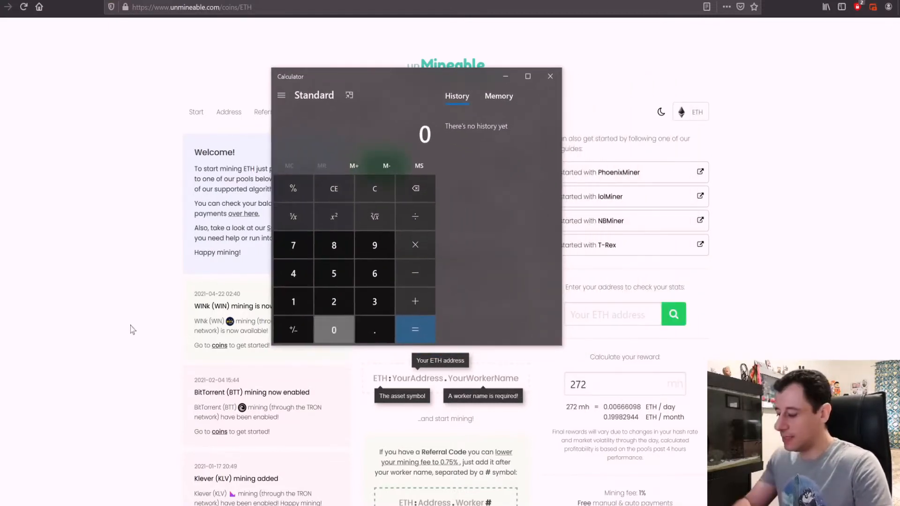
Start entering the 0.00666098 ETH daily reward in Calculator
{"action": "left_click", "coordinate": [374, 329]}
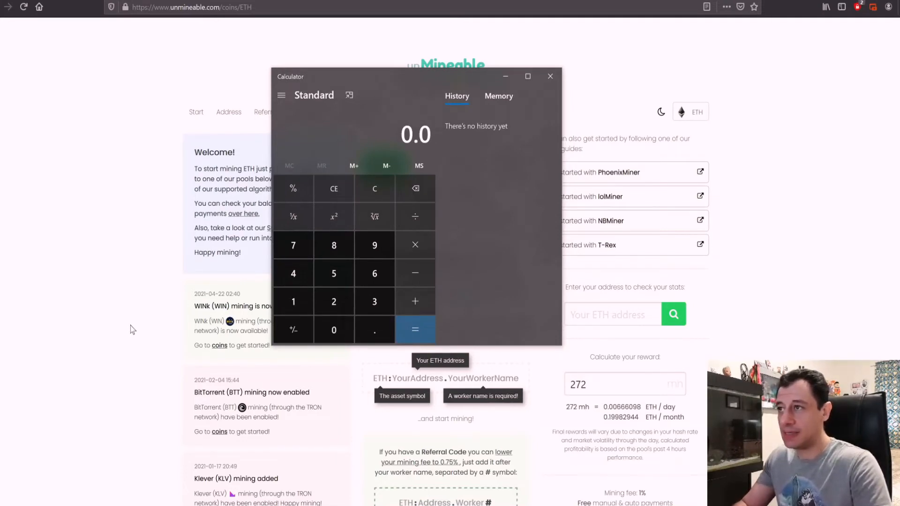
{"action": "left_click", "coordinate": [374, 272]}
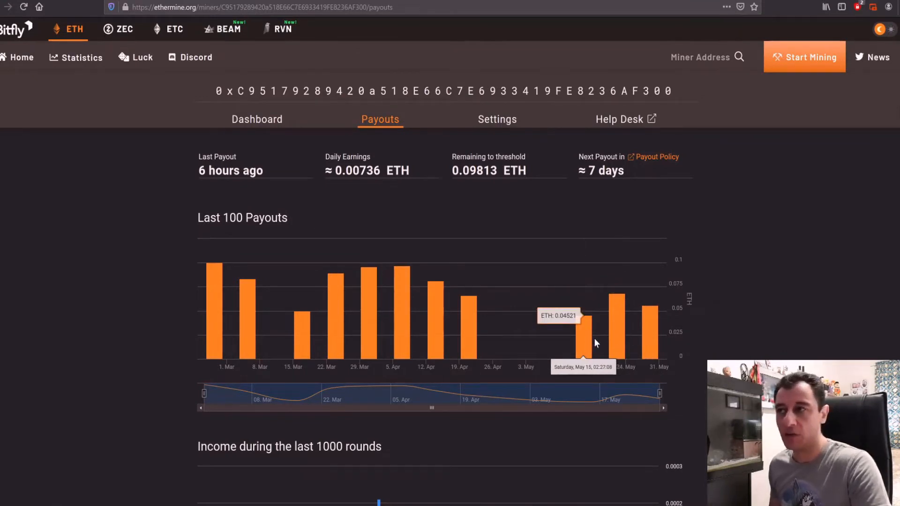
{"action": "mouse_move", "coordinate": [625, 371]}
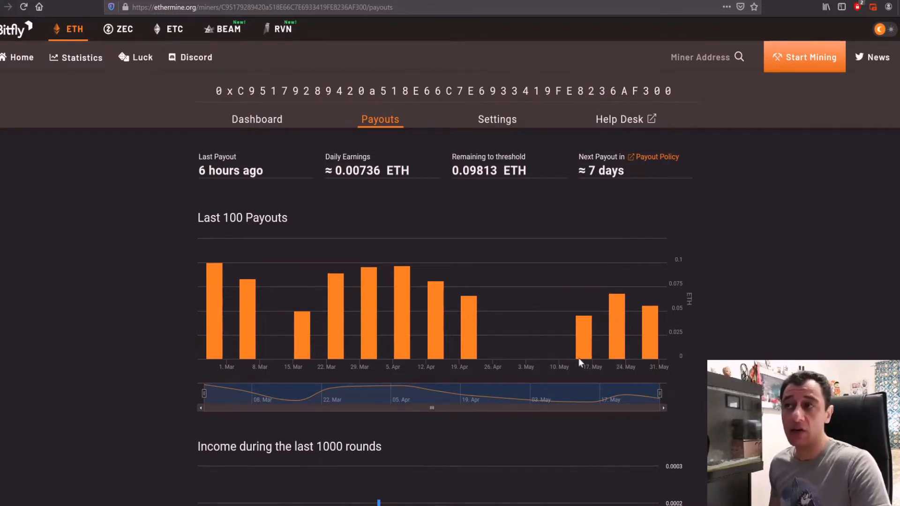
{"action": "mouse_move", "coordinate": [584, 338]}
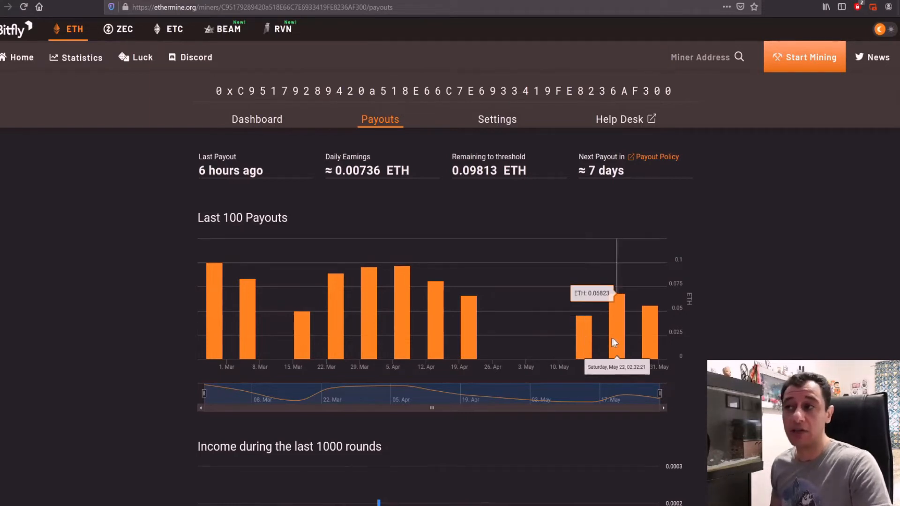
{"action": "mouse_move", "coordinate": [625, 335]}
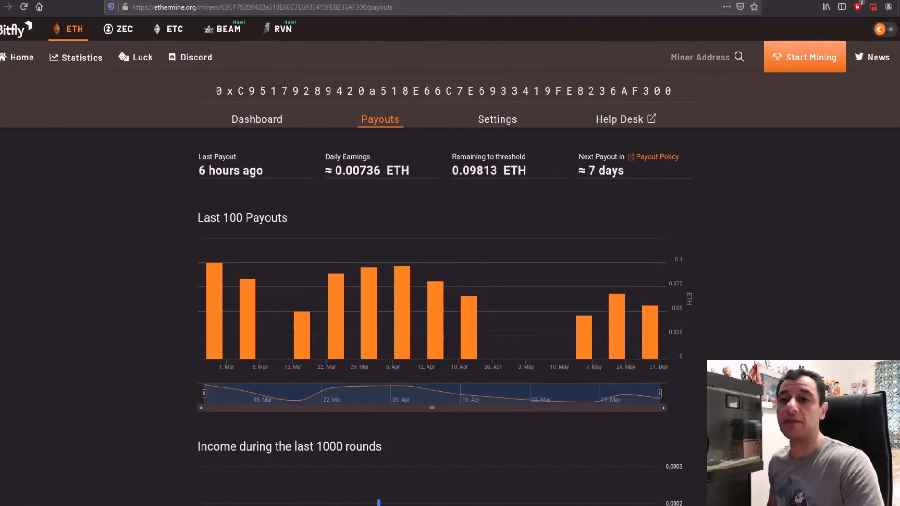
Compute 2068 × 0.05593 = 115.66324, then subtract 20 for 95.66324 weekly profit
{"action": "left_click", "coordinate": [415, 330]}
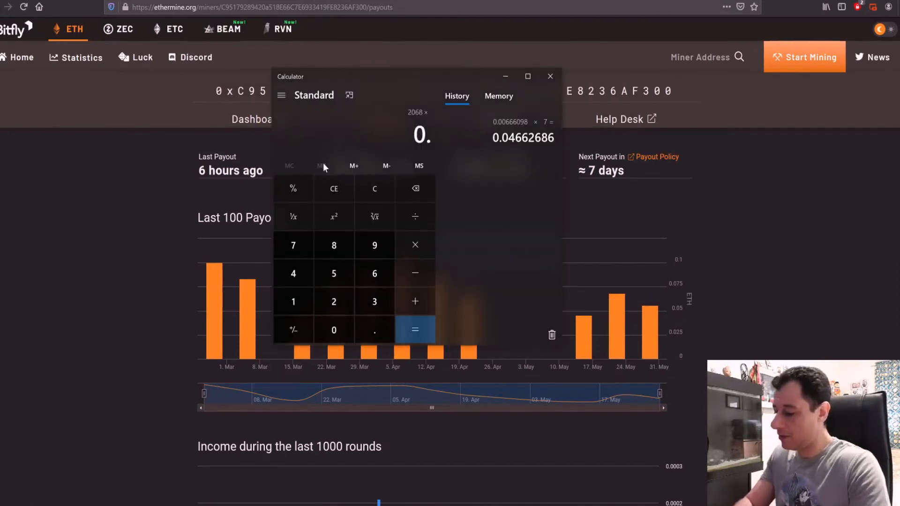
{"action": "left_click", "coordinate": [374, 302]}
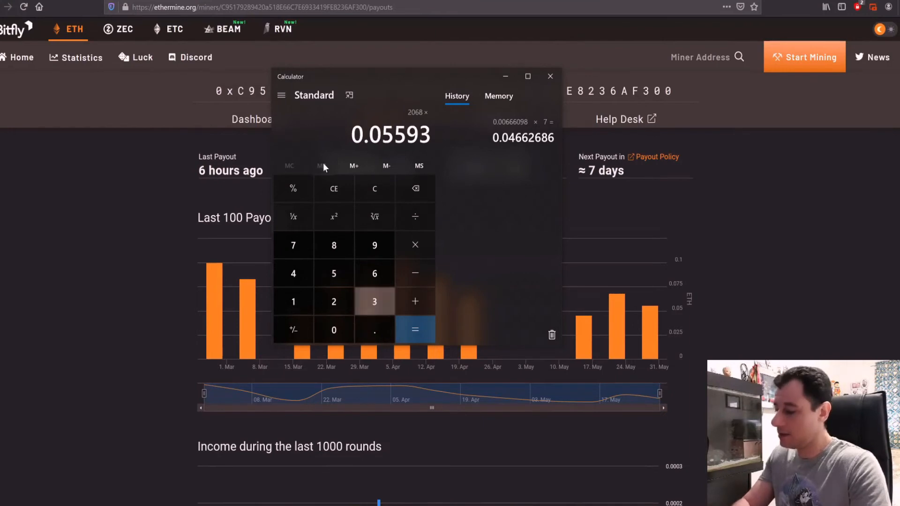
{"action": "left_click", "coordinate": [415, 330]}
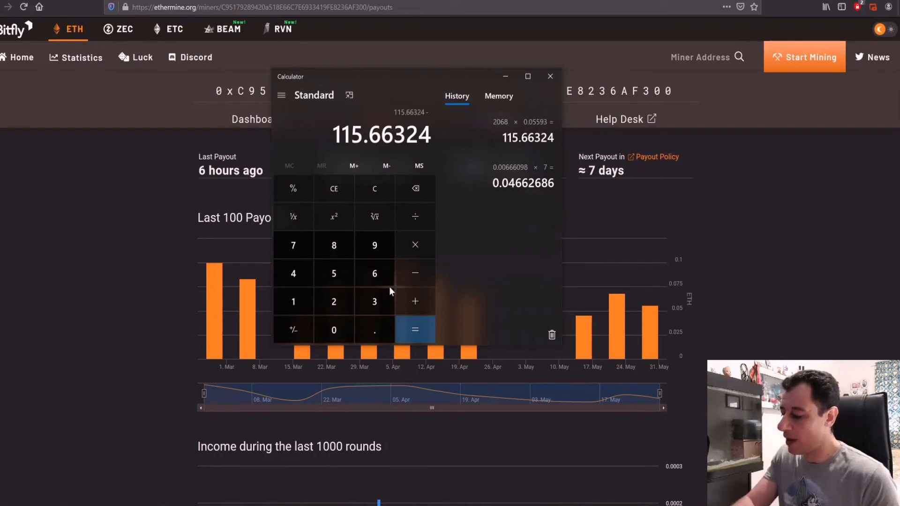
{"action": "left_click", "coordinate": [415, 330]}
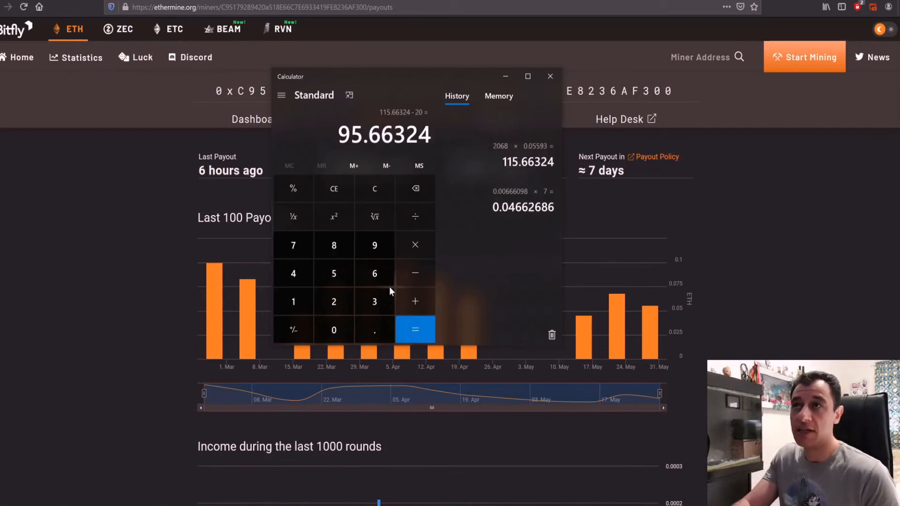
{"action": "left_click", "coordinate": [415, 330]}
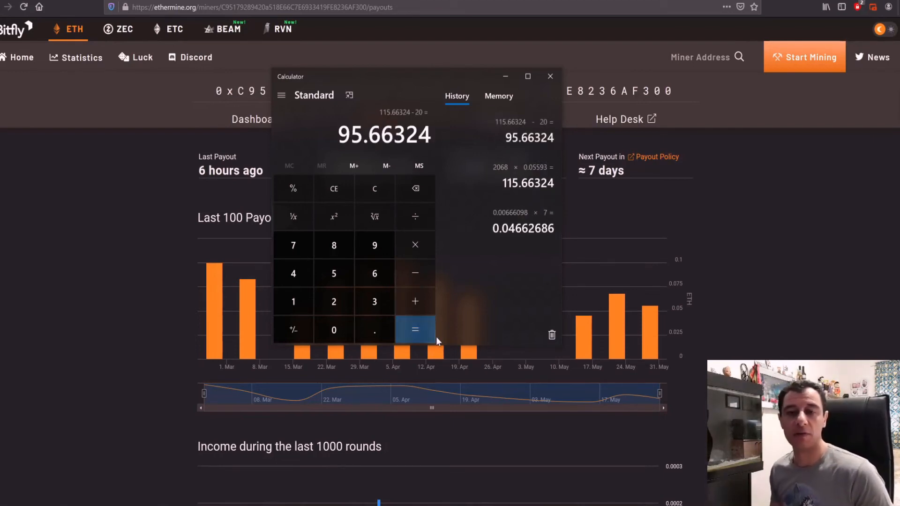